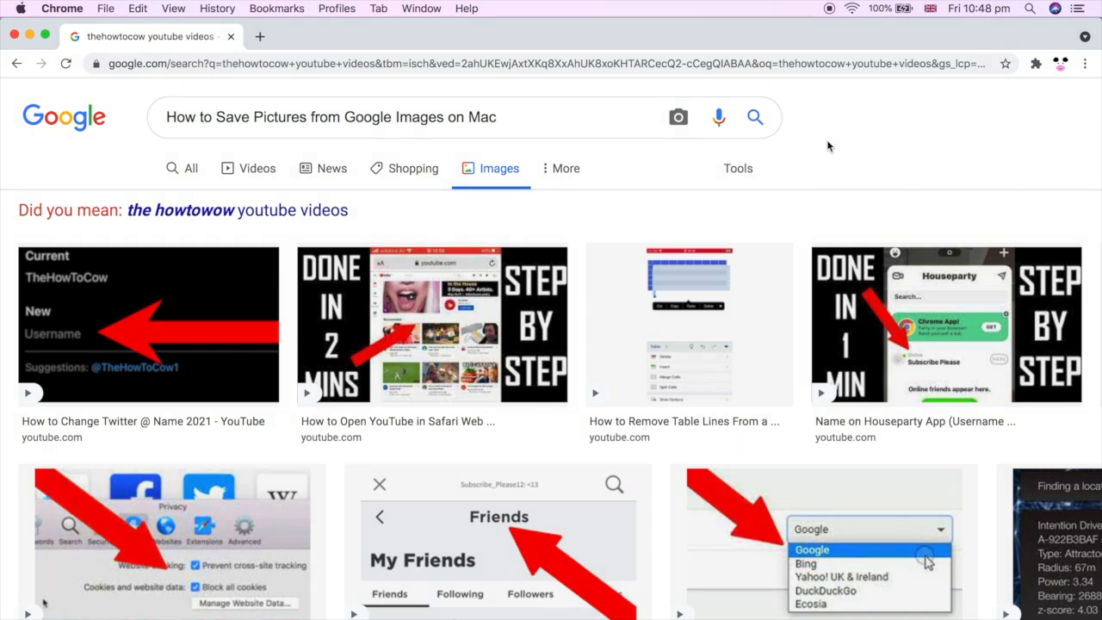
pyautogui.moveTo(326, 155)
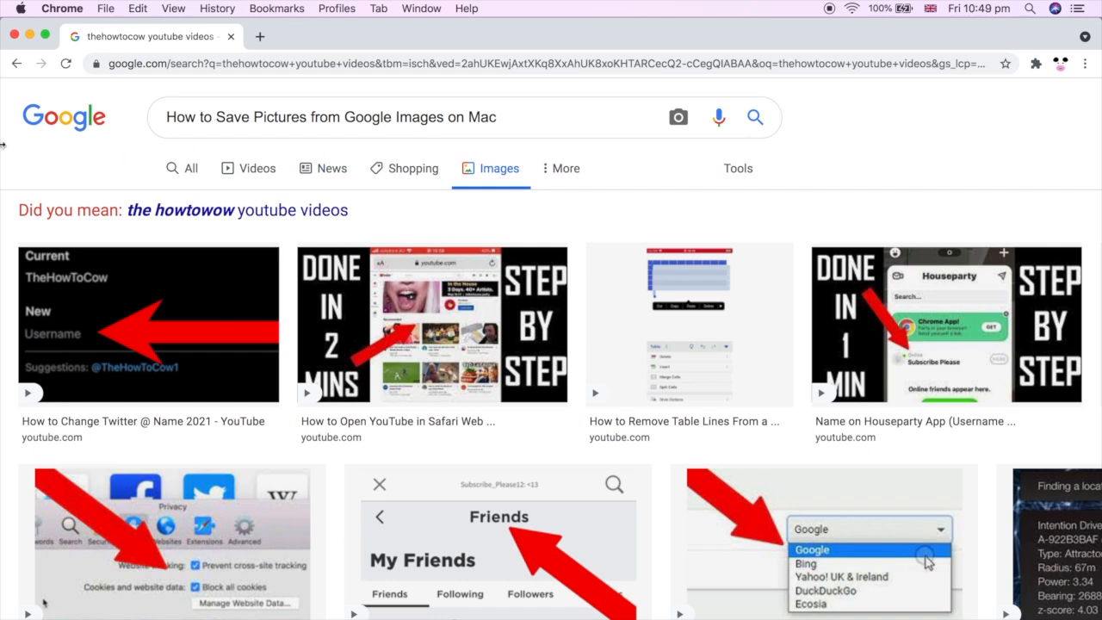
pyautogui.moveTo(10, 147)
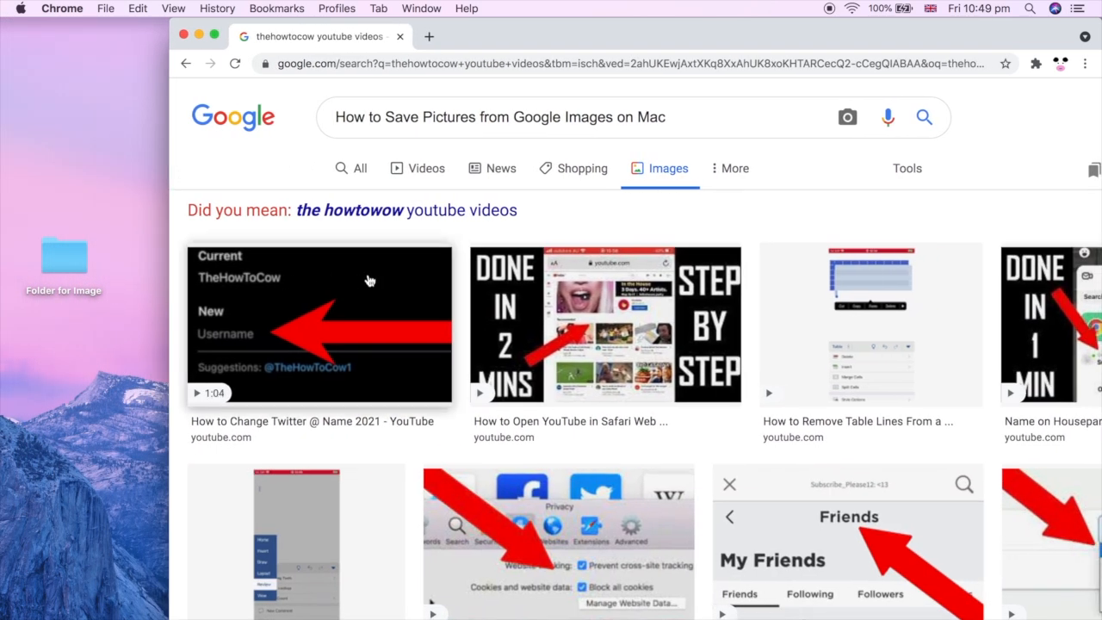
# Drag the first Twitter username thumbnail onto the desktop as download.png and re-maximize Chrome.
pyautogui.click(847, 117)
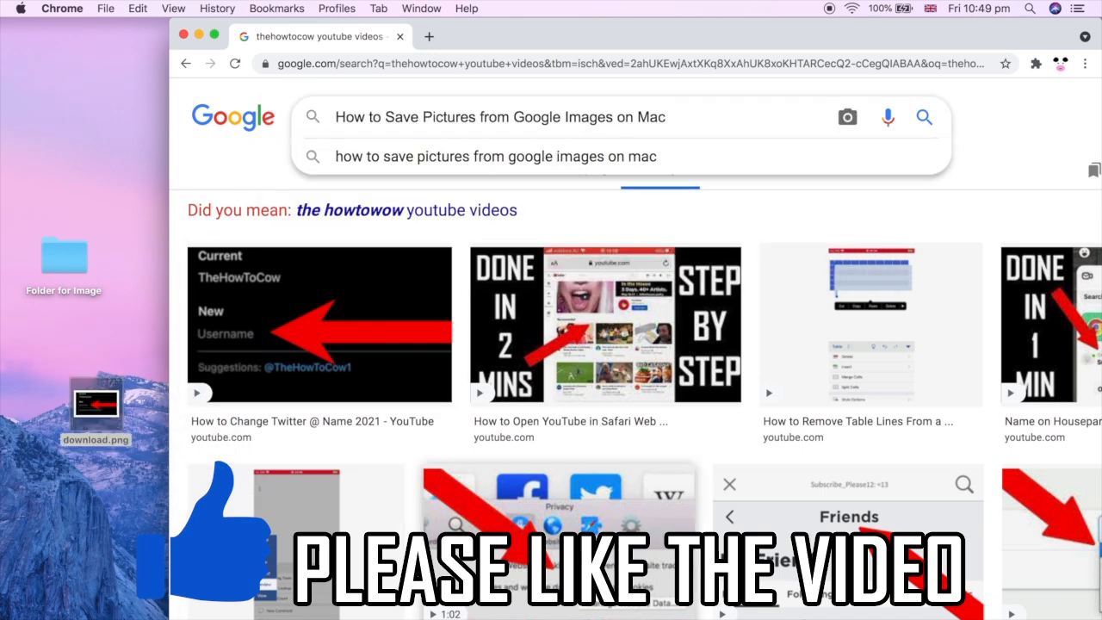
pyautogui.click(847, 117)
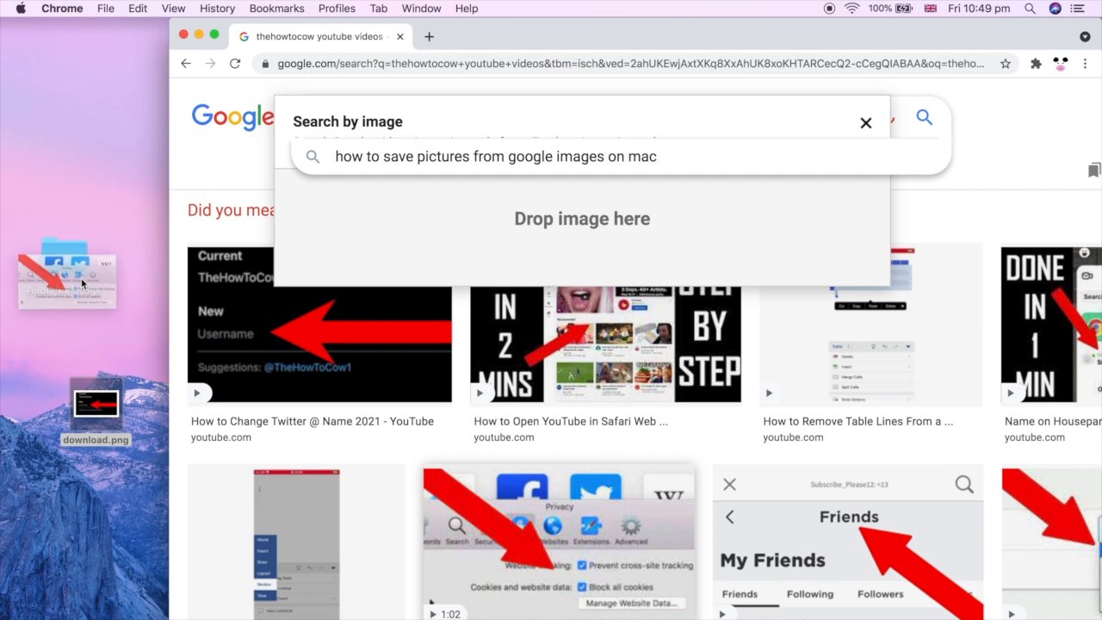
pyautogui.click(865, 122)
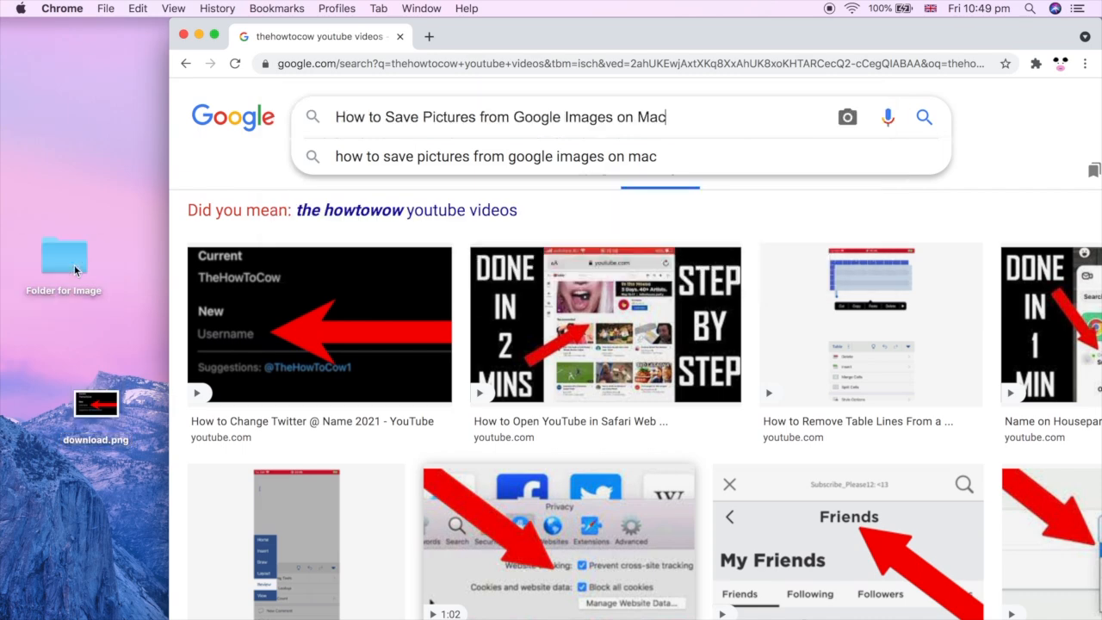
pyautogui.moveTo(169, 266)
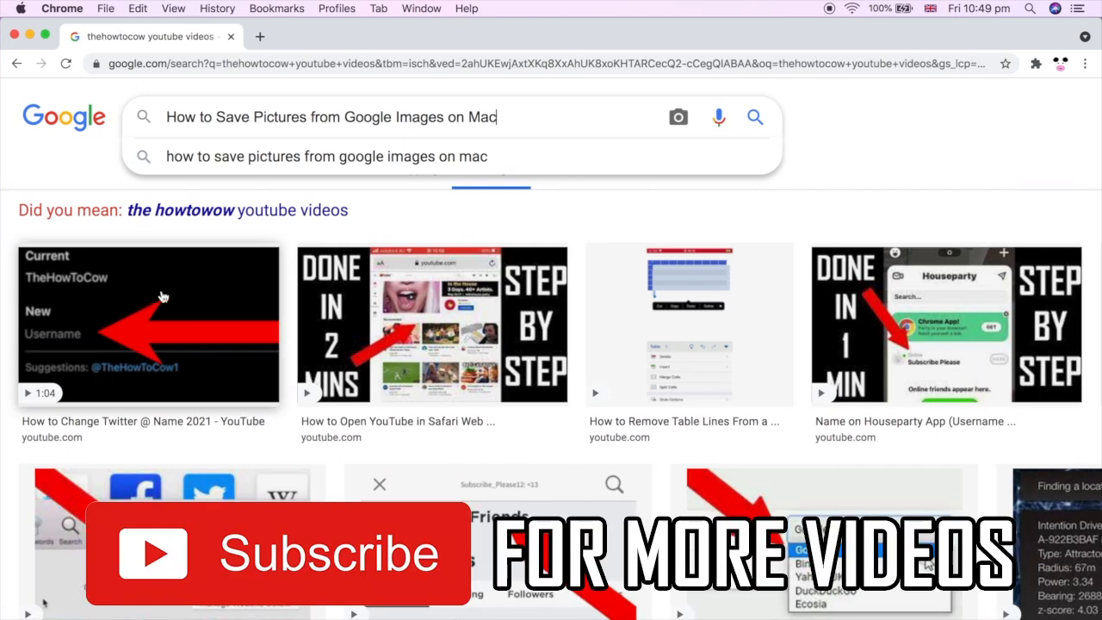
# Save the first result's large preview to the Desktop as maxresdefault.jpg via Save Image As.
pyautogui.click(148, 324)
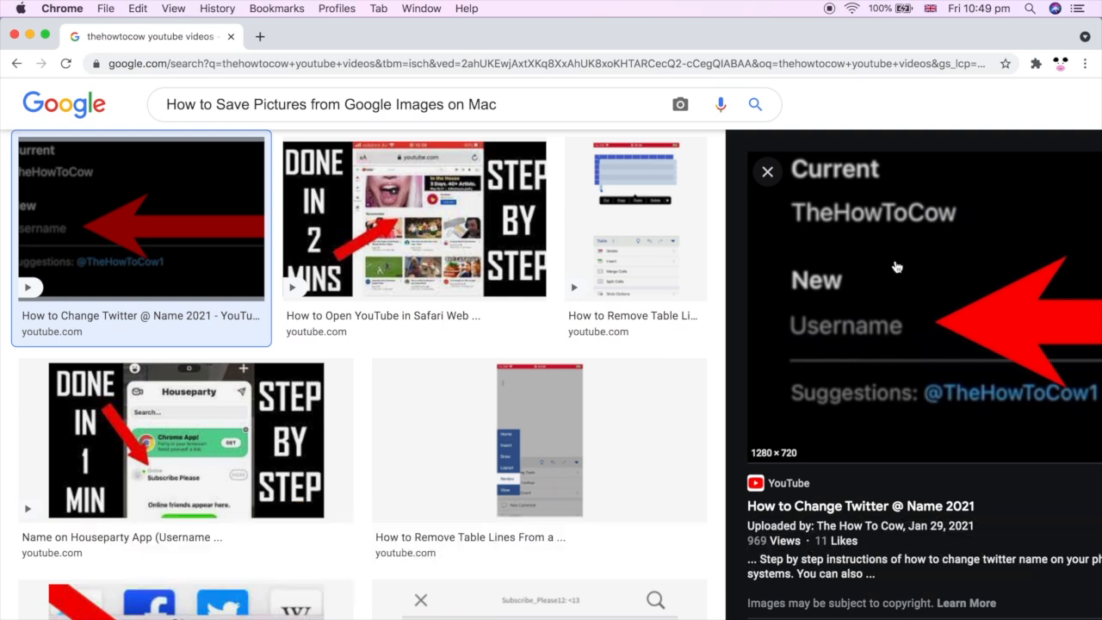
pyautogui.rightClick(897, 266)
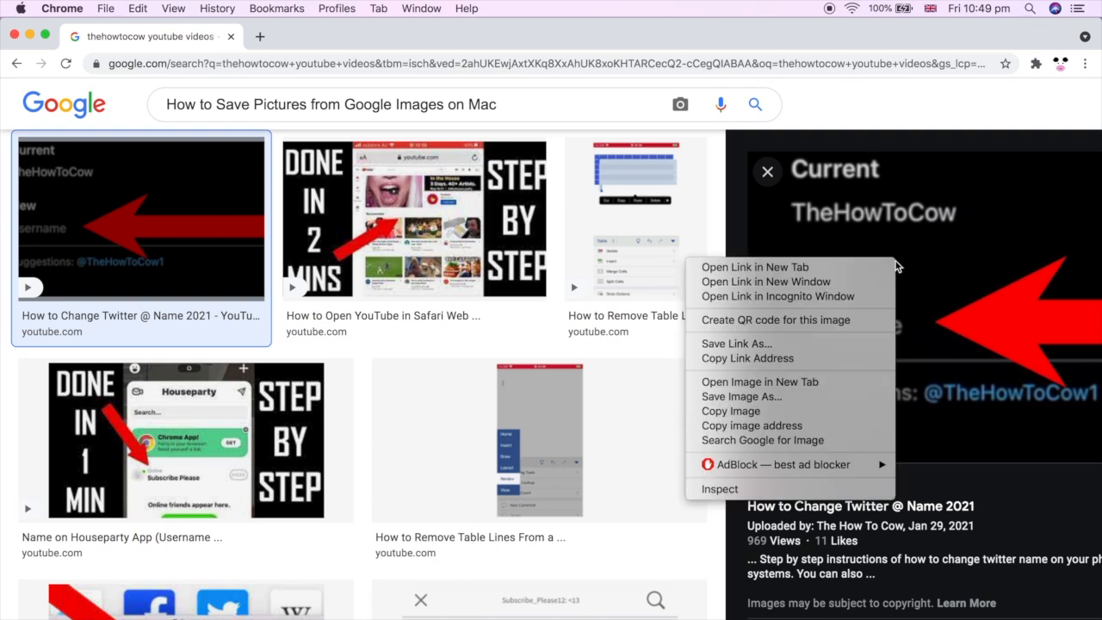
pyautogui.moveTo(747, 359)
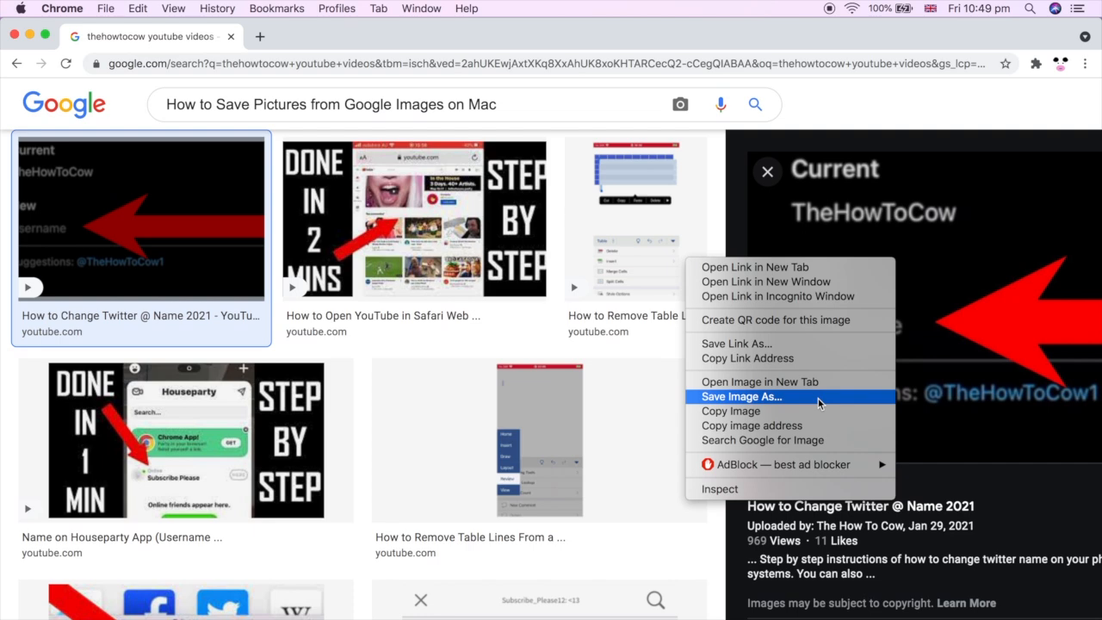
pyautogui.click(741, 396)
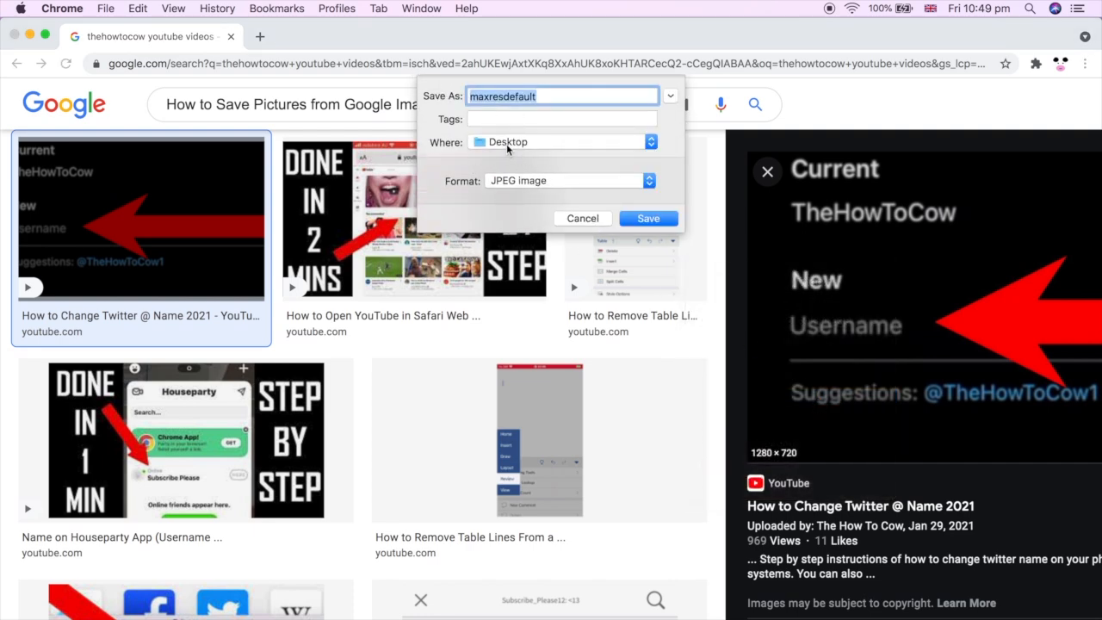
pyautogui.click(647, 217)
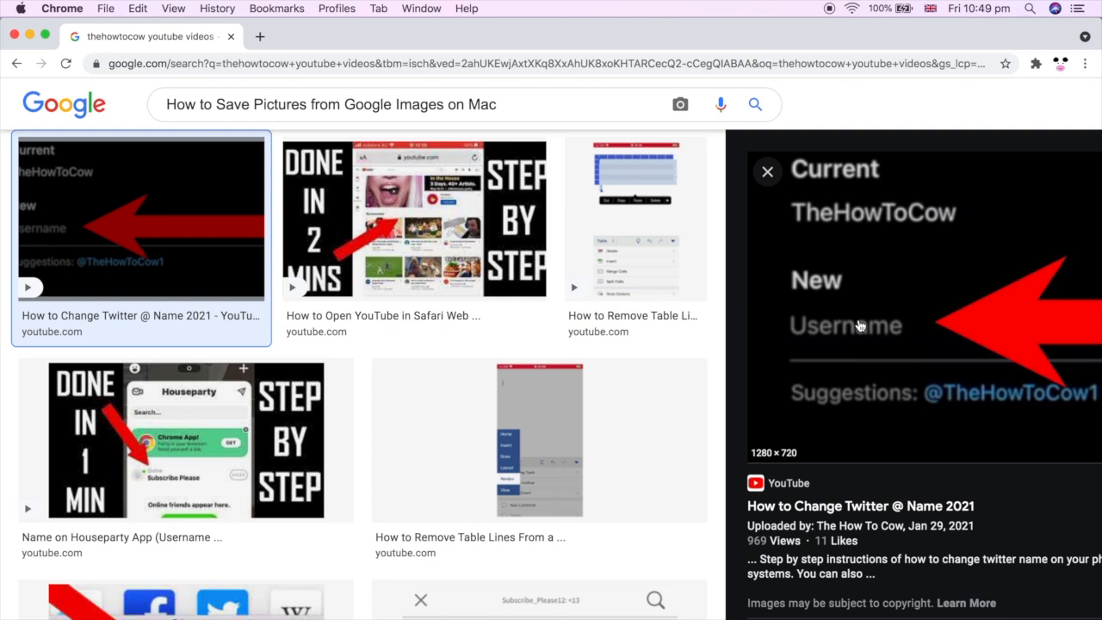
# Save the preview to the Desktop again with Save Image As, replacing the existing maxresdefault.
pyautogui.rightClick(857, 324)
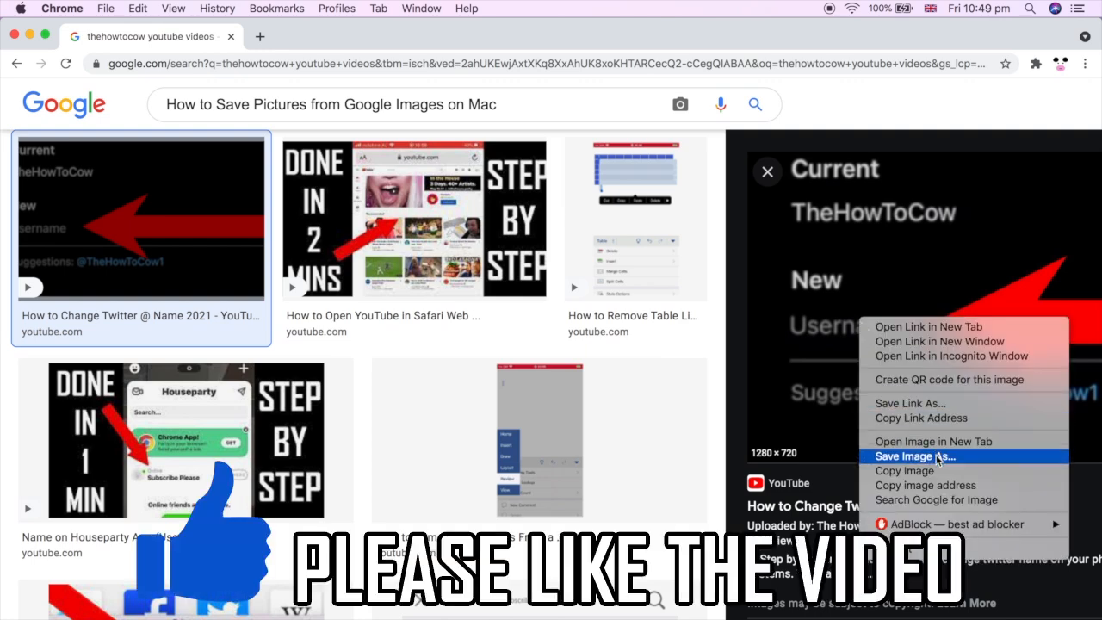
pyautogui.click(912, 456)
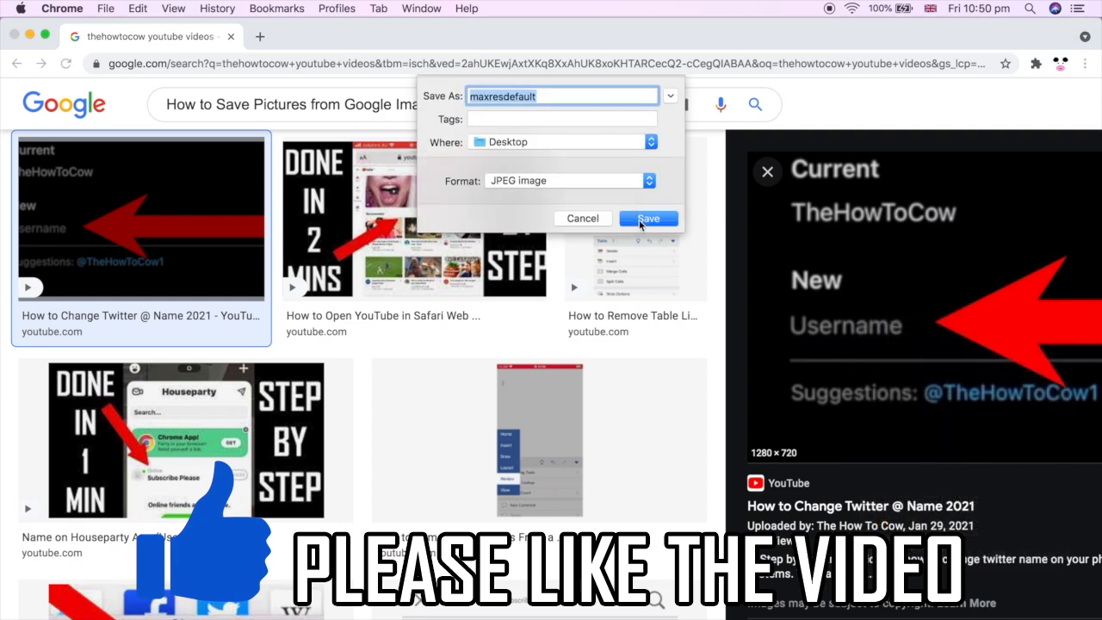
pyautogui.click(647, 217)
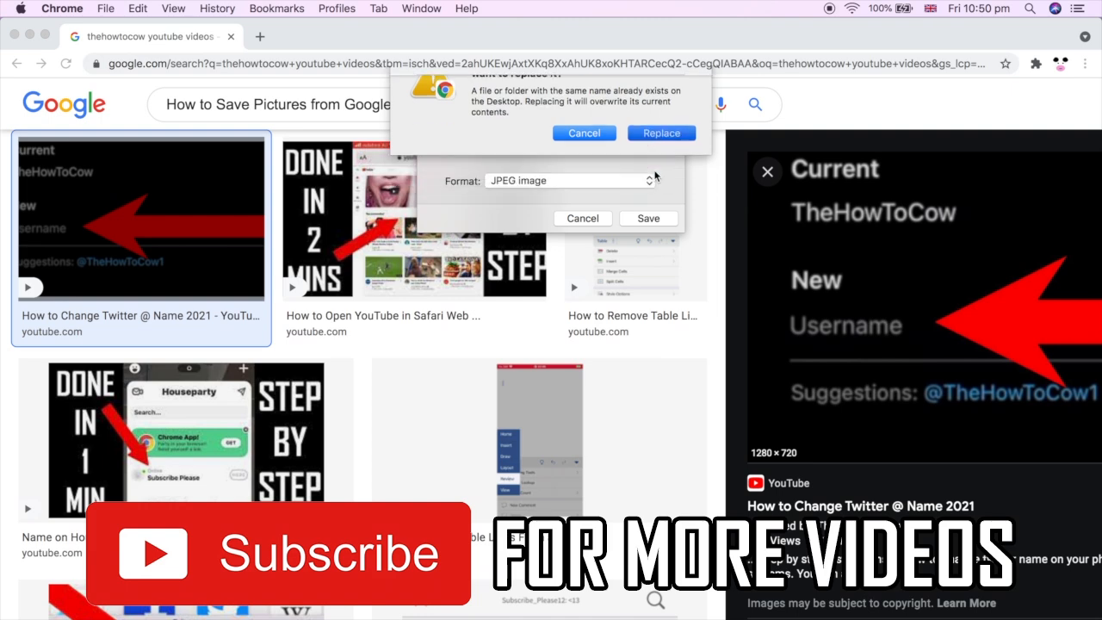
pyautogui.click(661, 133)
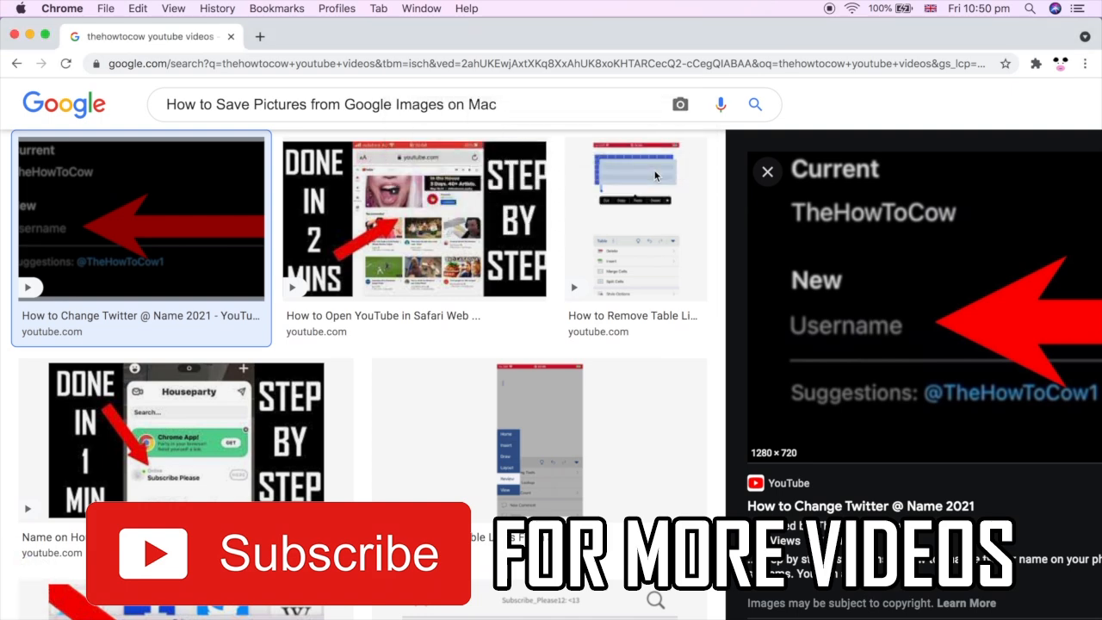